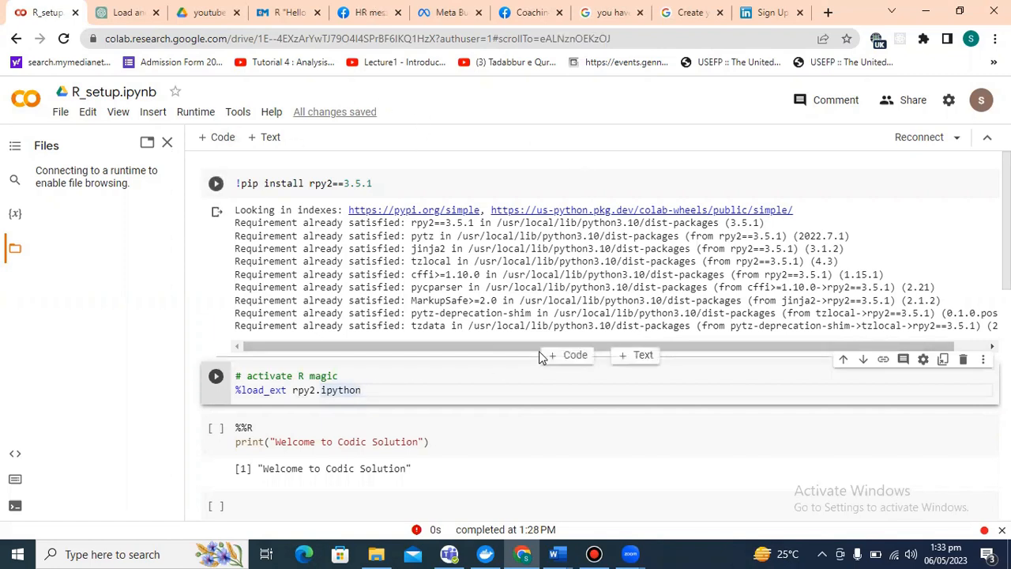
- Reconnect the R_setup notebook to a runtime so sample_data appears in Files
scroll(down, 3)
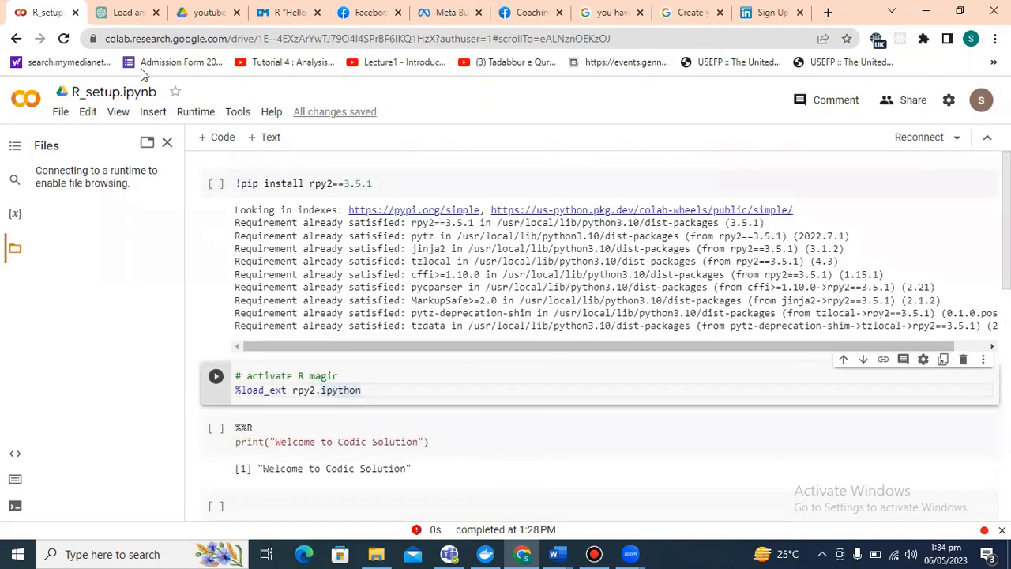
mouse_move(918, 137)
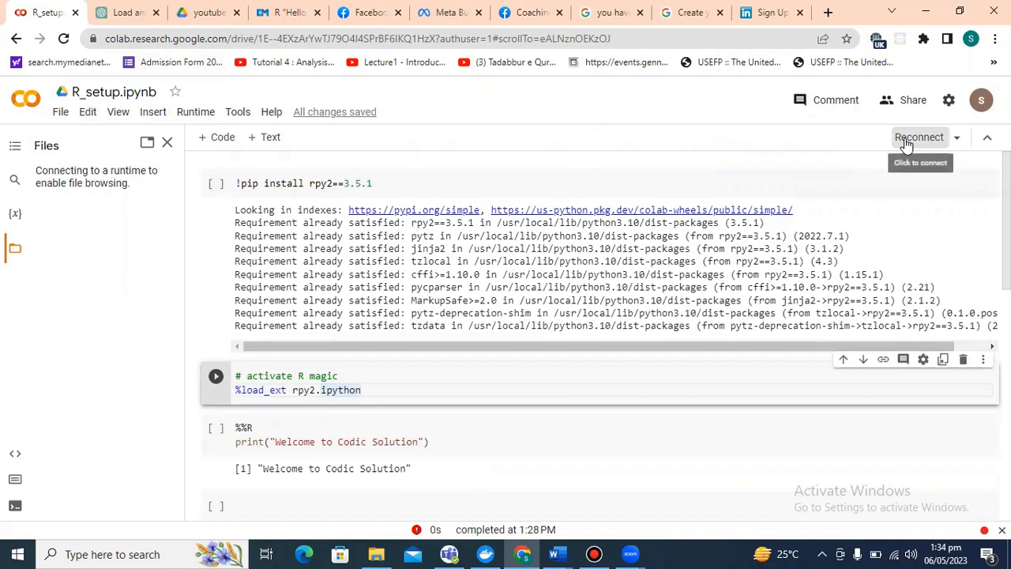
click(919, 136)
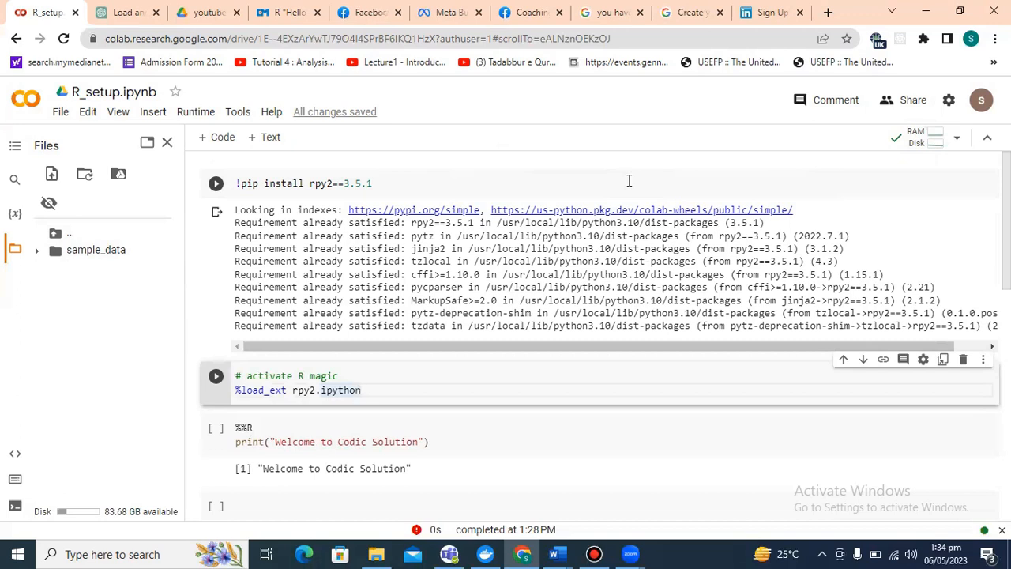
scroll(down, 3)
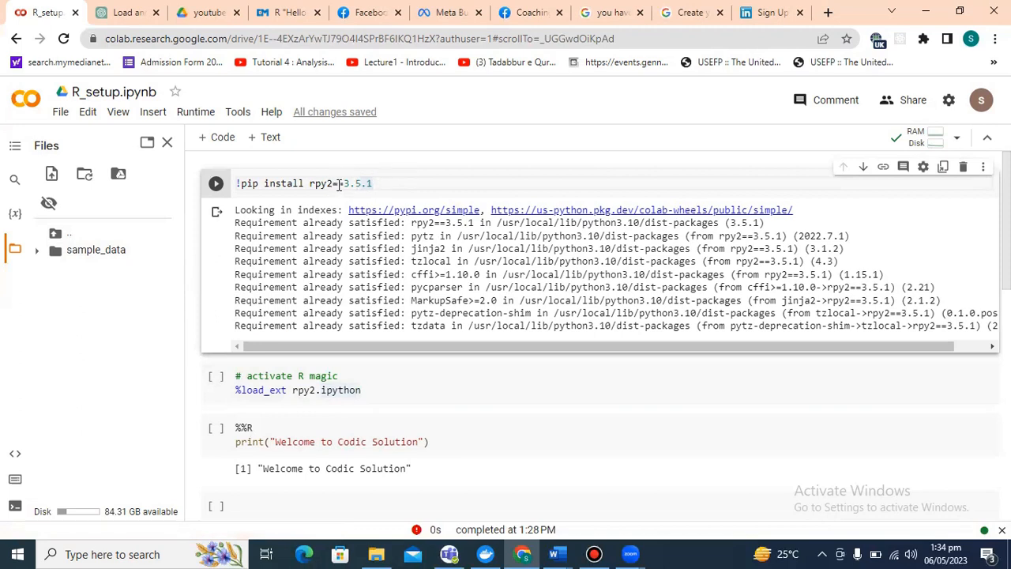
double_click(357, 183)
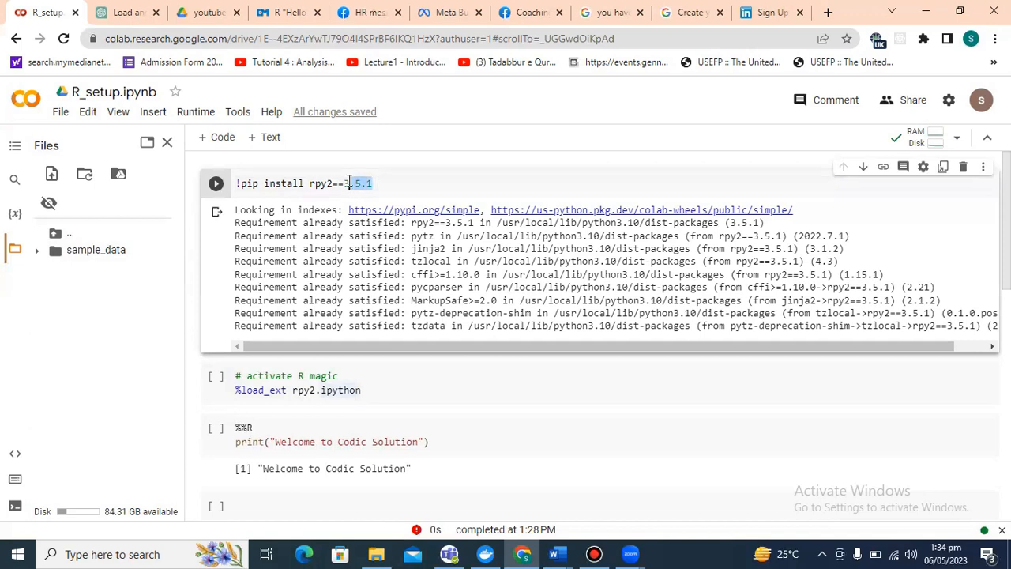
click(377, 183)
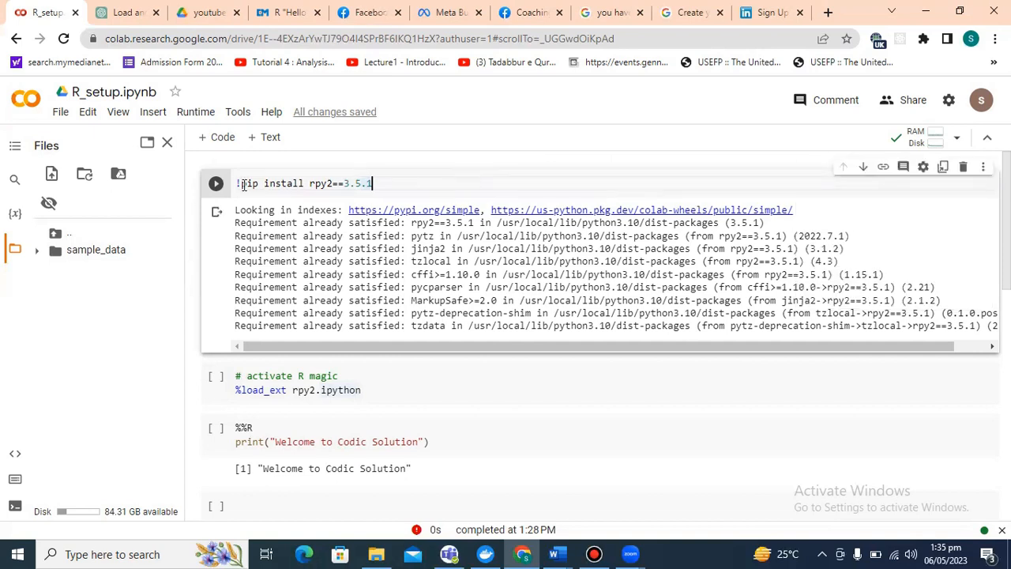
mouse_move(216, 183)
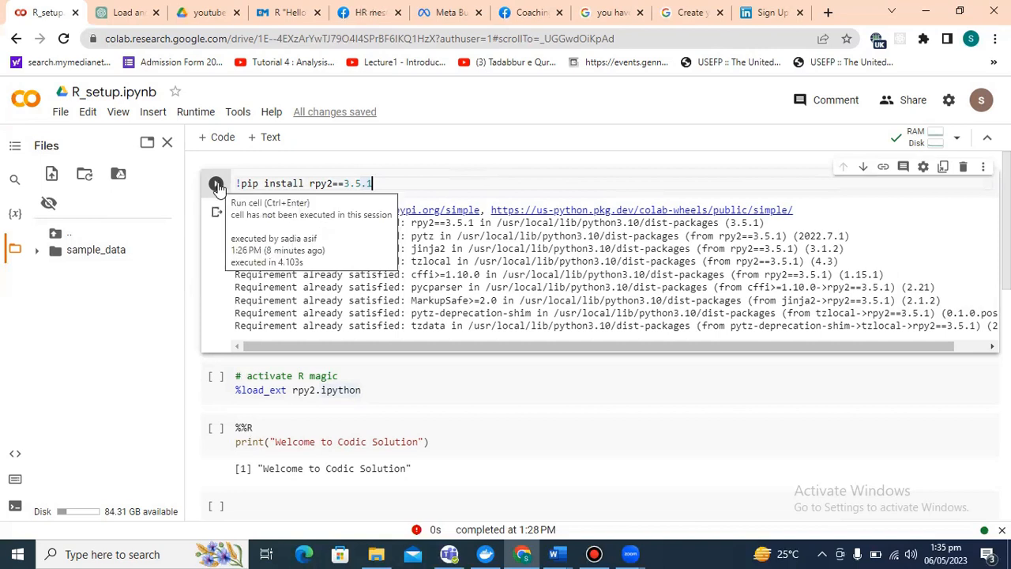
- Run the pip cell installing rpy2 3.5.1, then the rpy2.ipython extension cell
click(216, 184)
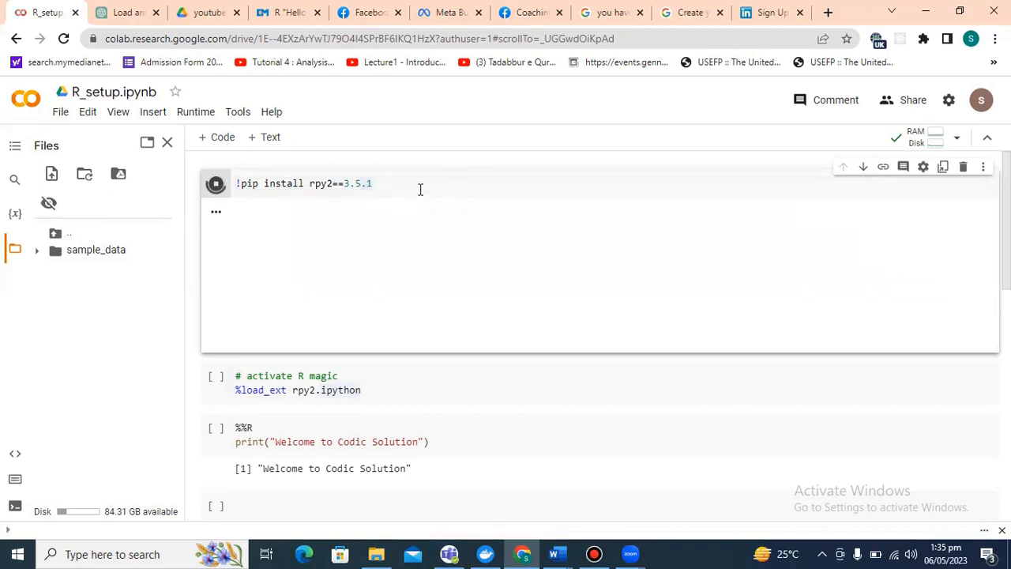
click(215, 183)
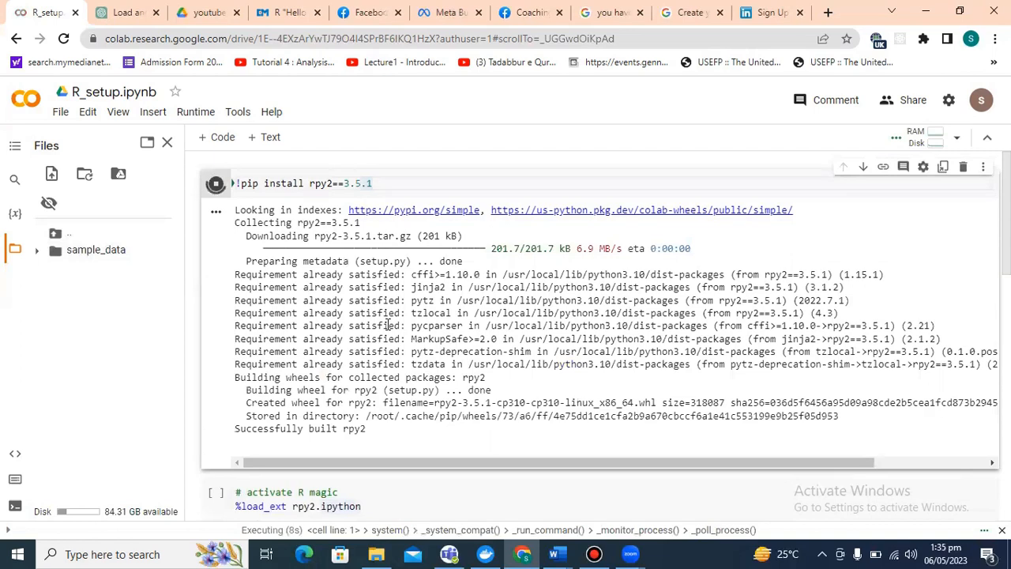
scroll(down, 3)
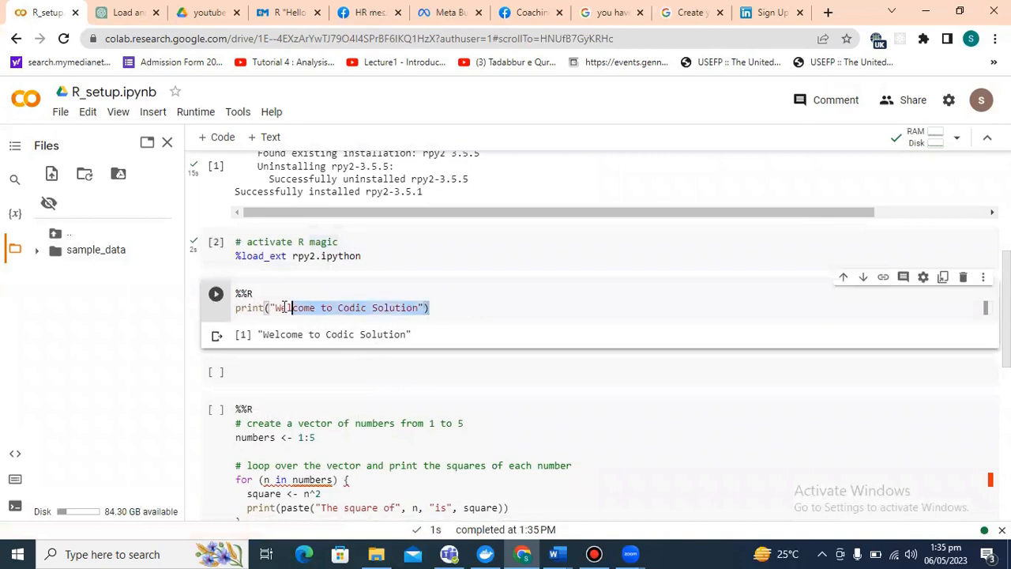
- Re-run the %%R cell printing "Welcome to Codic Solution"
click(441, 307)
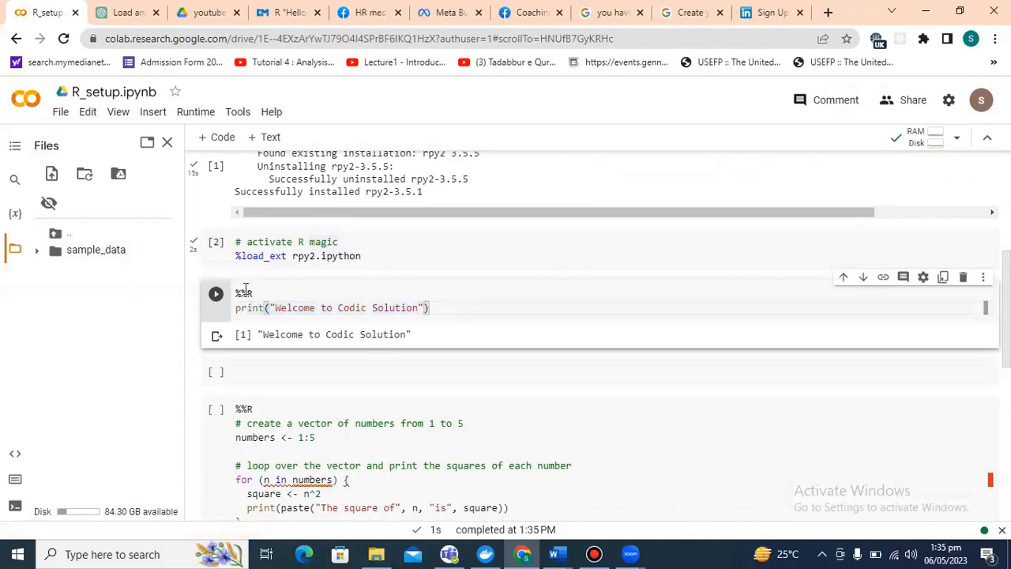
mouse_move(215, 295)
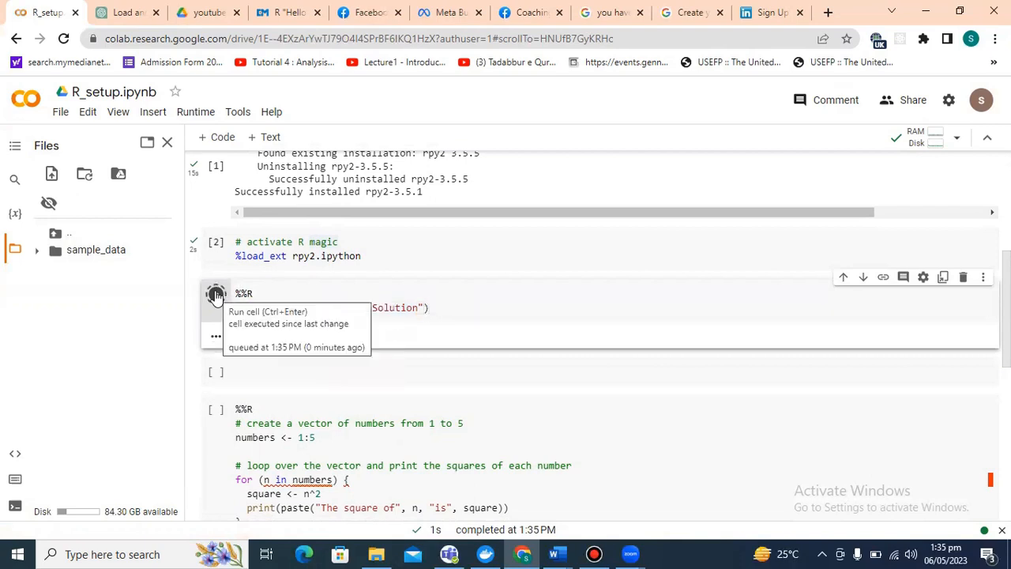
click(216, 293)
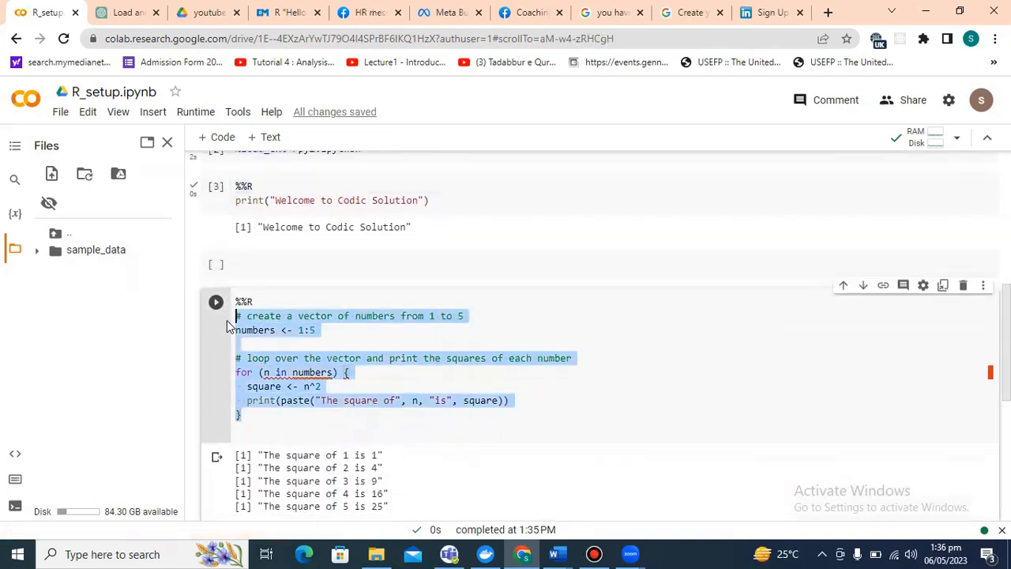
- Re-run the %%R squares loop and paste its code without %%R below
click(638, 363)
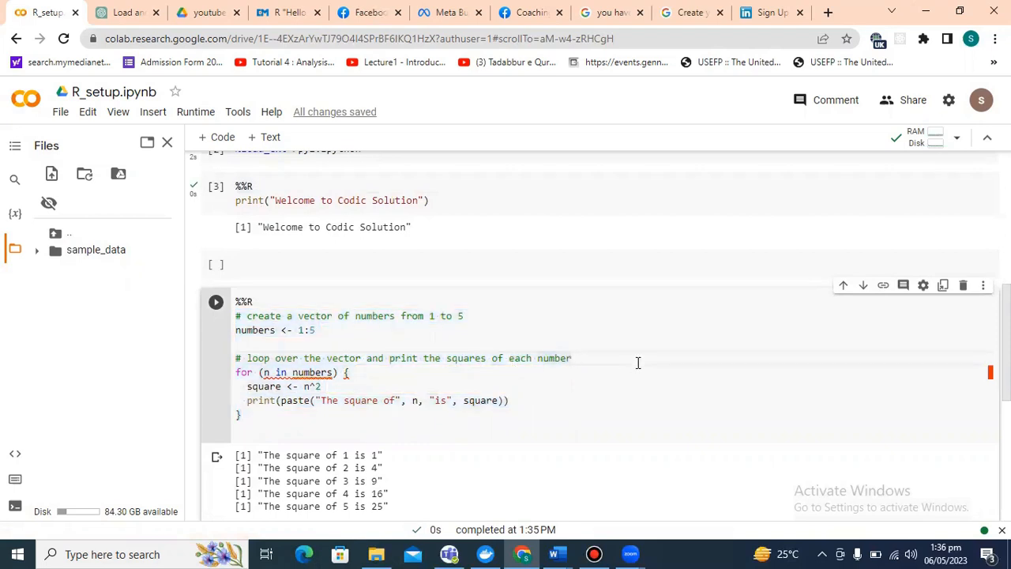
scroll(down, 3)
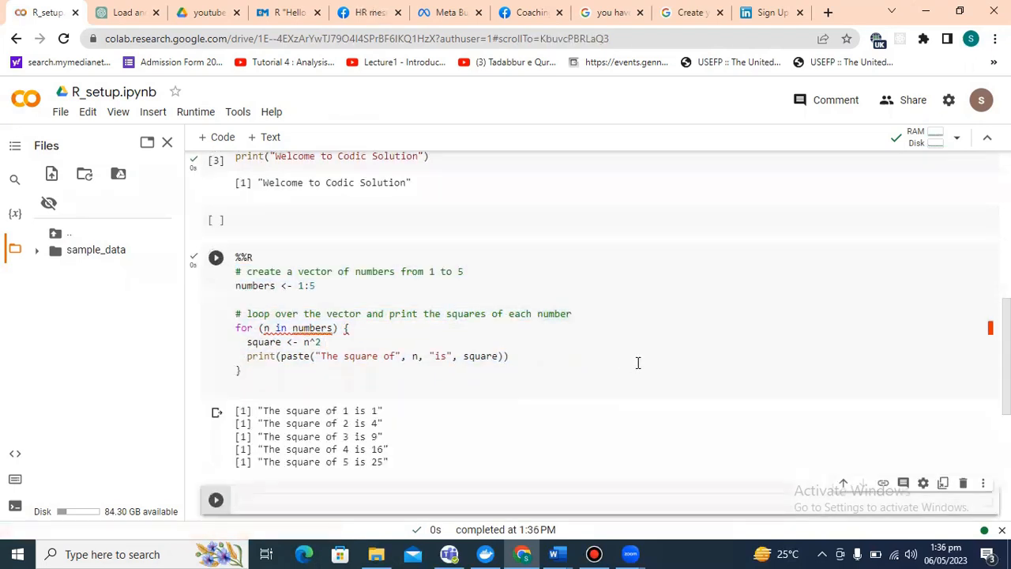
scroll(down, 3)
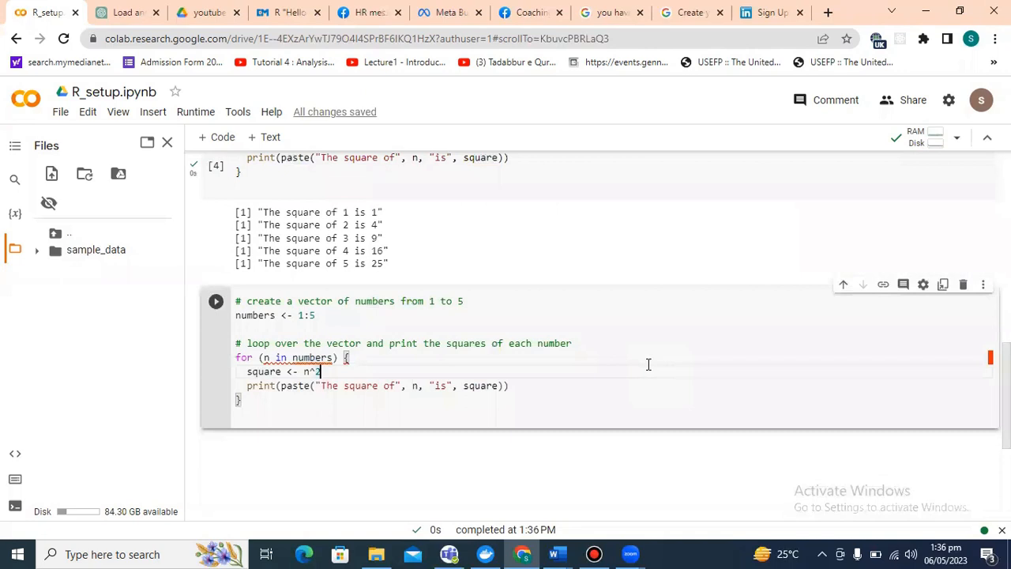
- Run the copied loop without %%R, raising a line-2 error, then highlight %%R
click(216, 302)
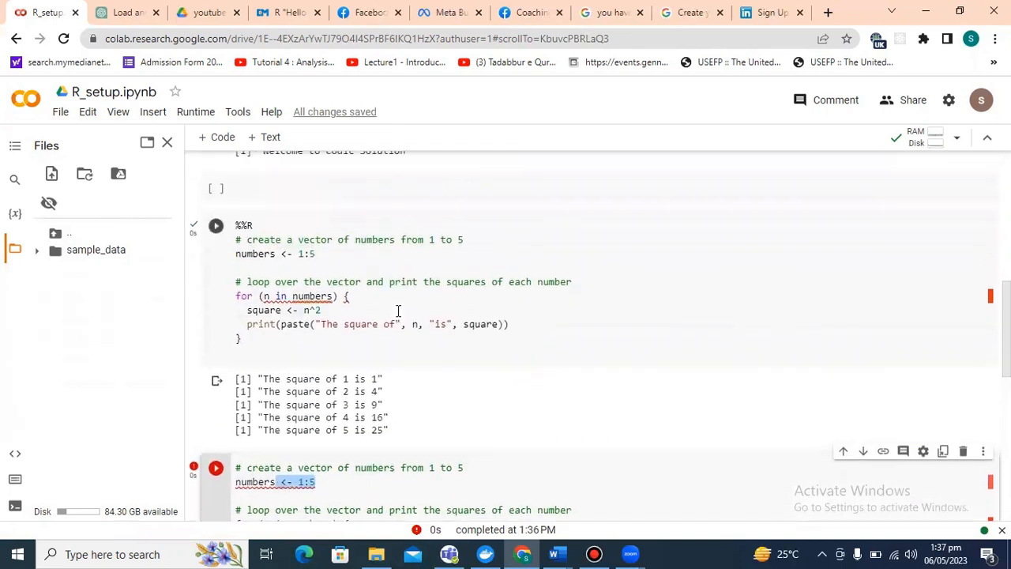
scroll(down, 3)
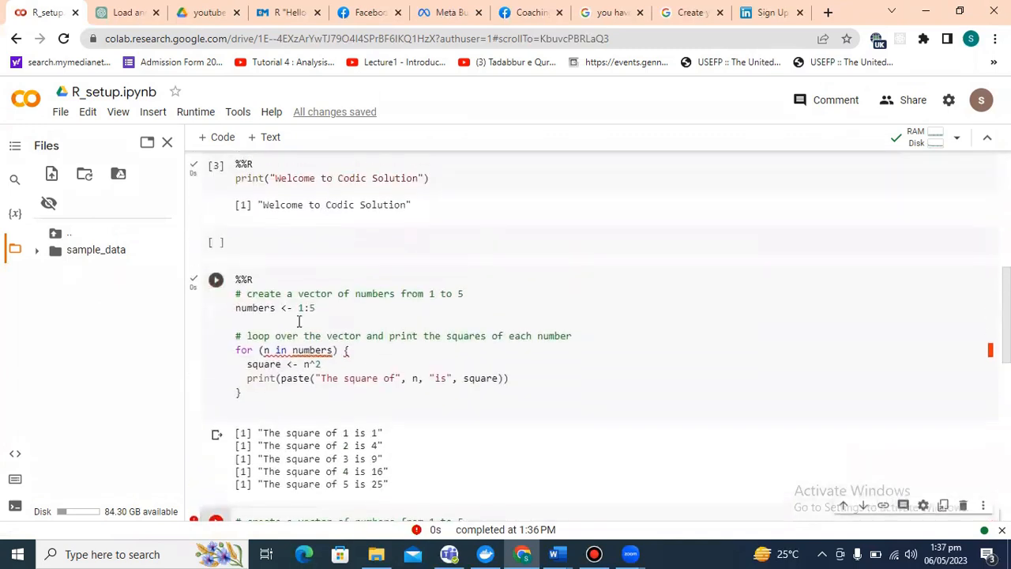
click(253, 278)
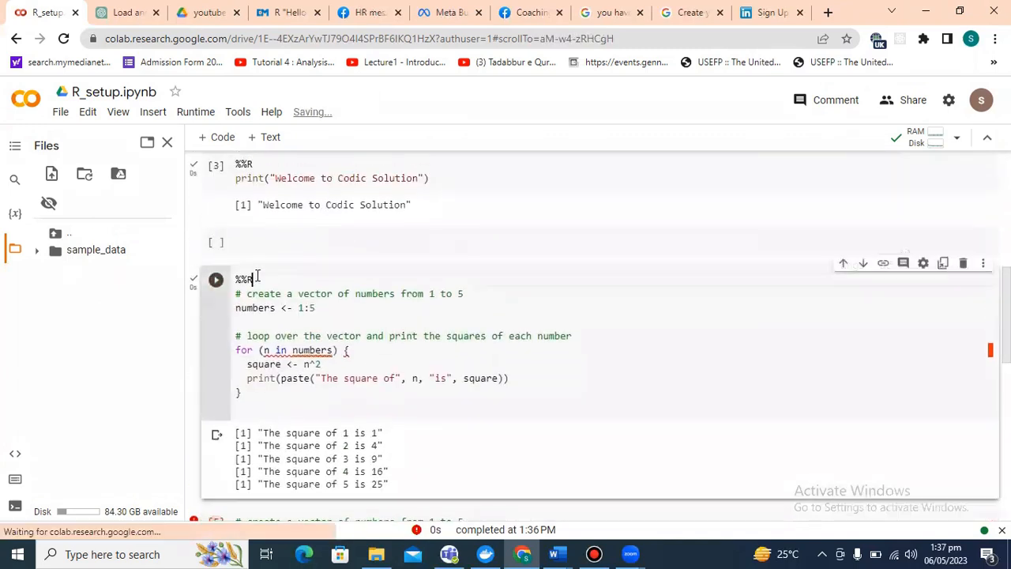
double_click(243, 279)
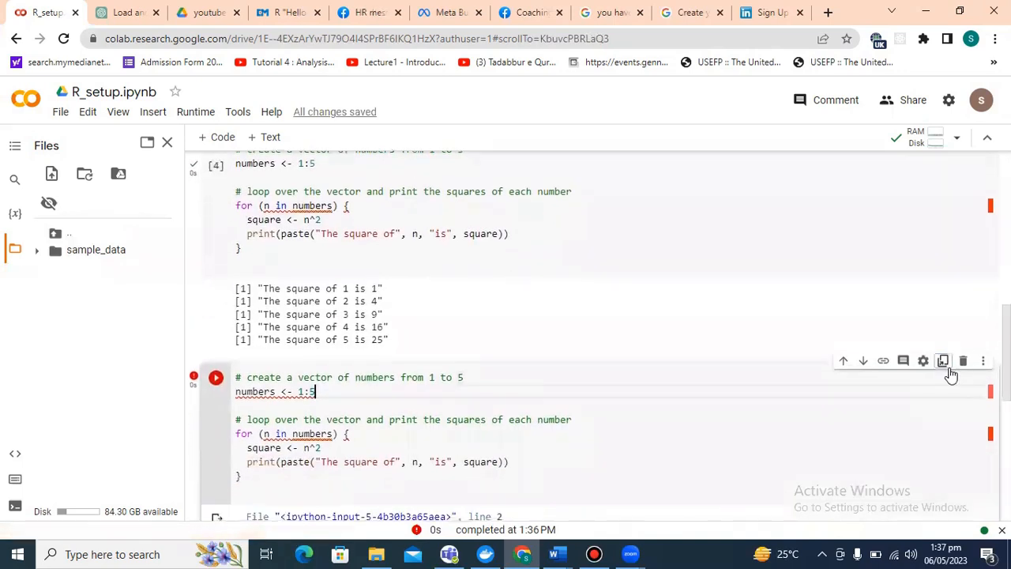
- Delete the erroring cell and switch to the empty youtube folder in Drive
click(964, 359)
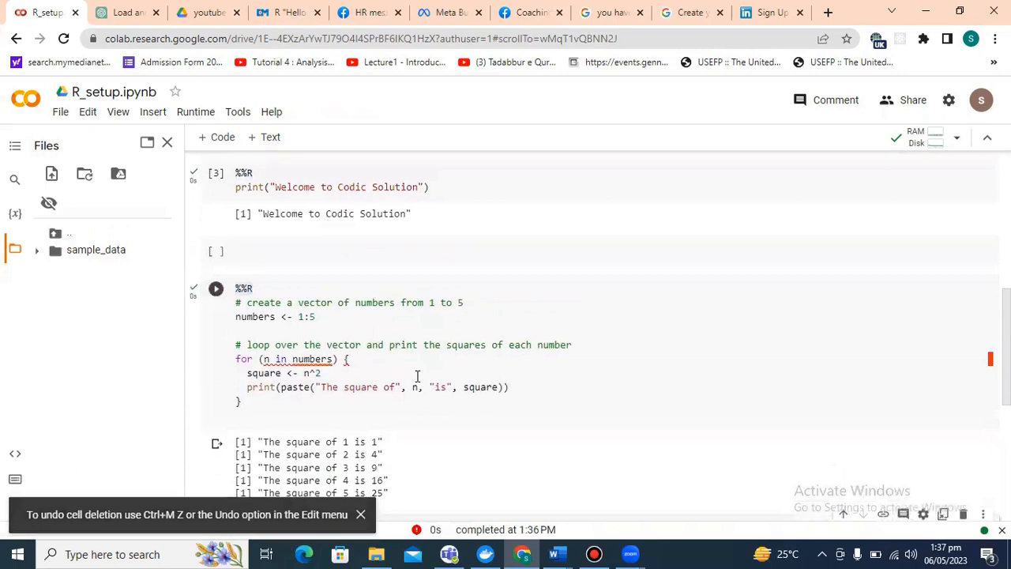
click(360, 514)
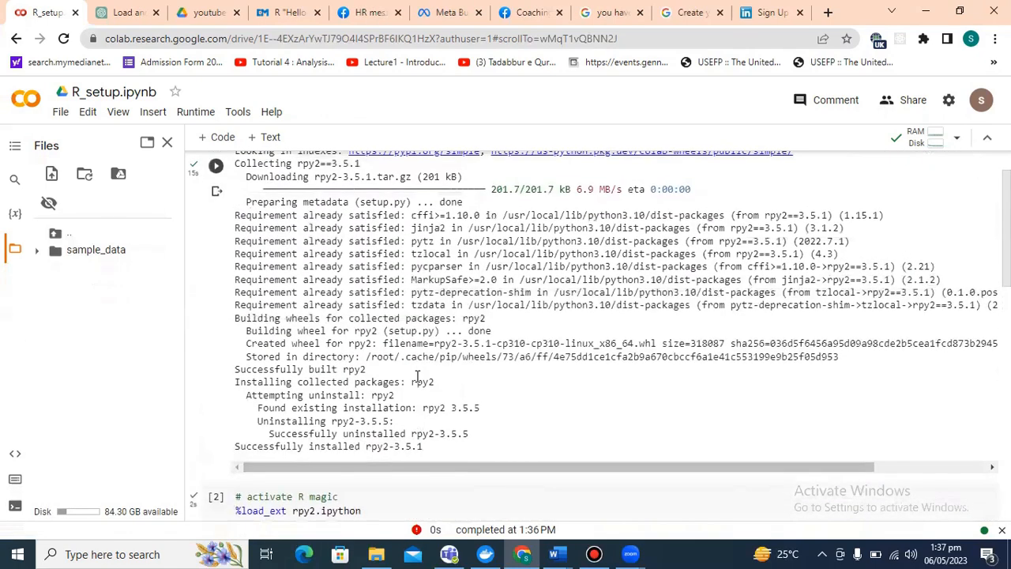
scroll(down, 3)
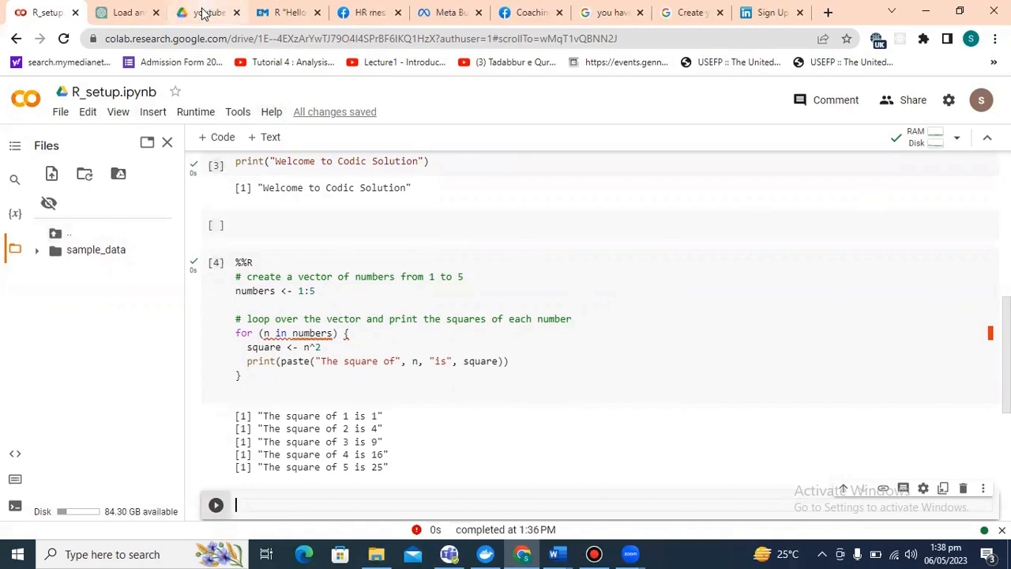
click(204, 13)
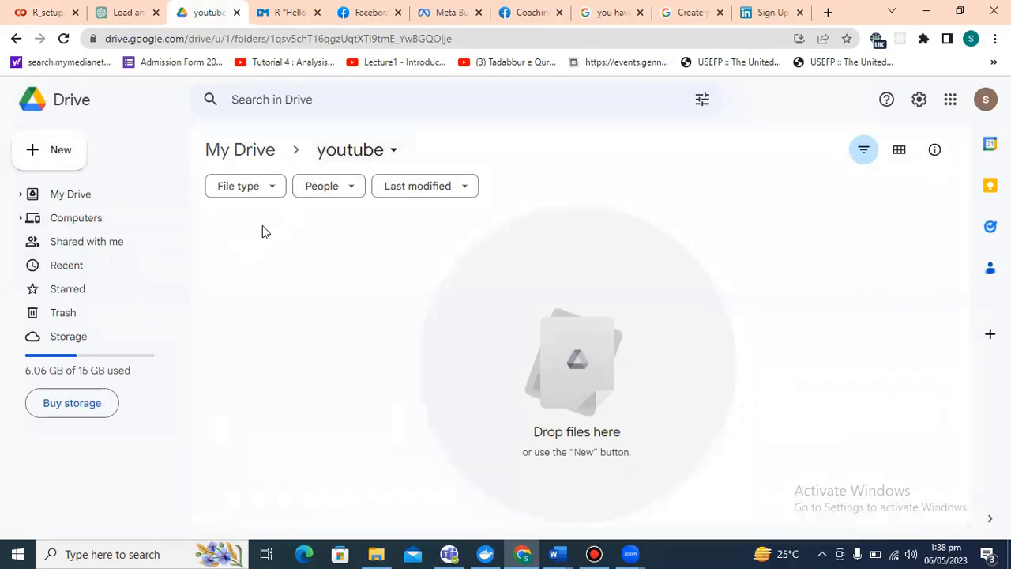
- Create Untitled0.ipynb in the youtube folder via More > Google Colaboratory
click(49, 150)
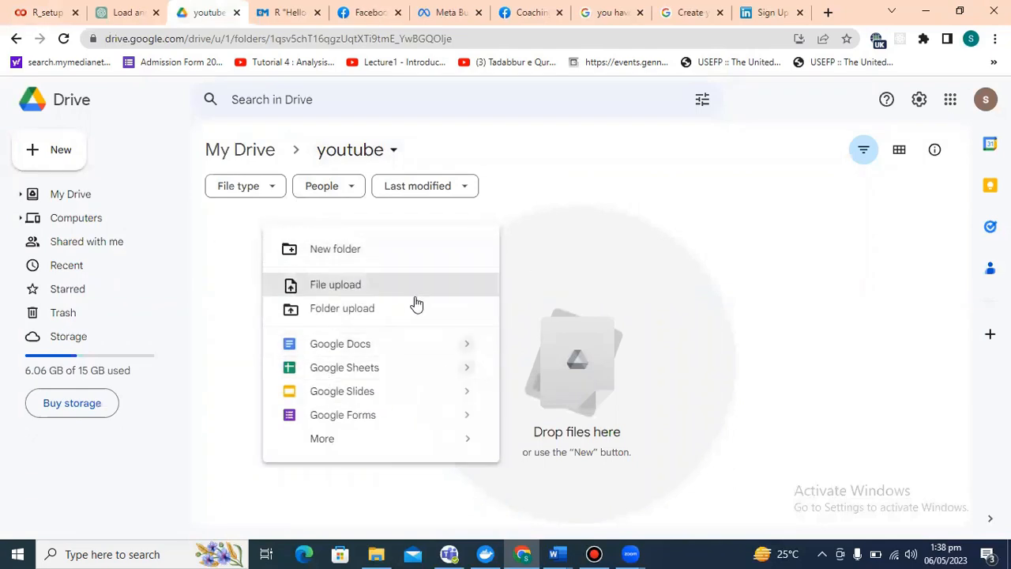
click(321, 438)
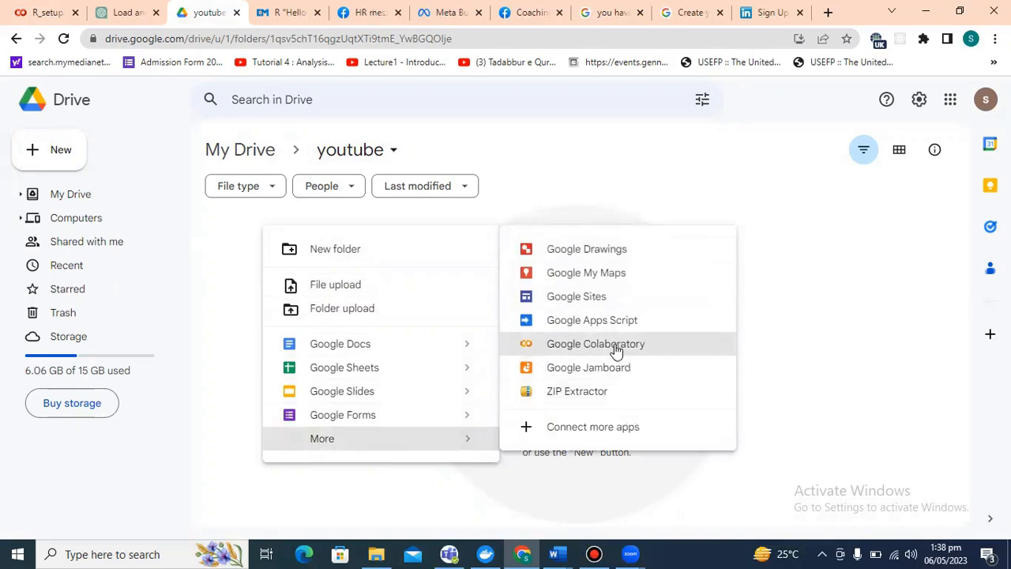
click(594, 344)
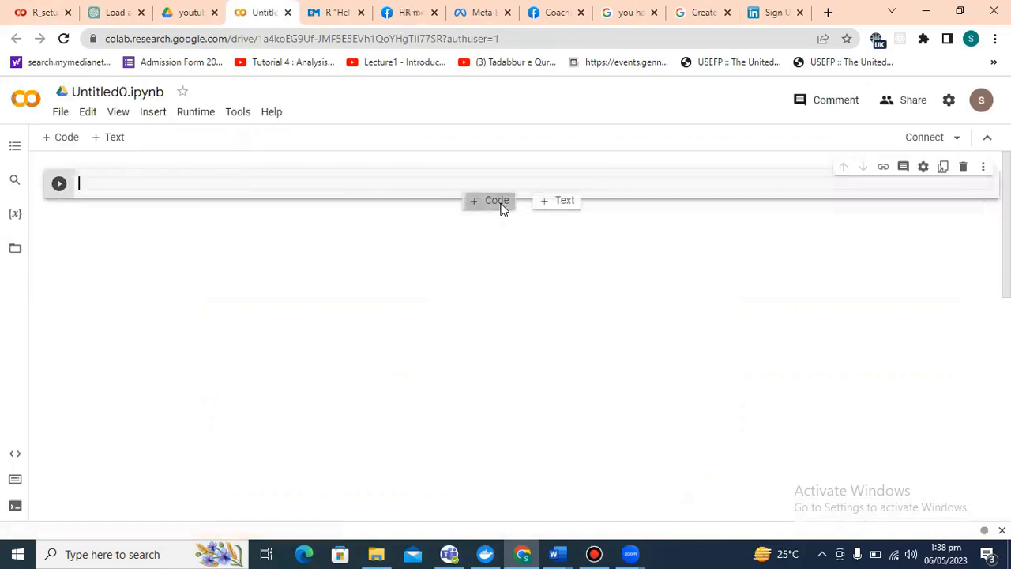
- Add code and text cells, delete the text cell, and return to youtube
click(489, 200)
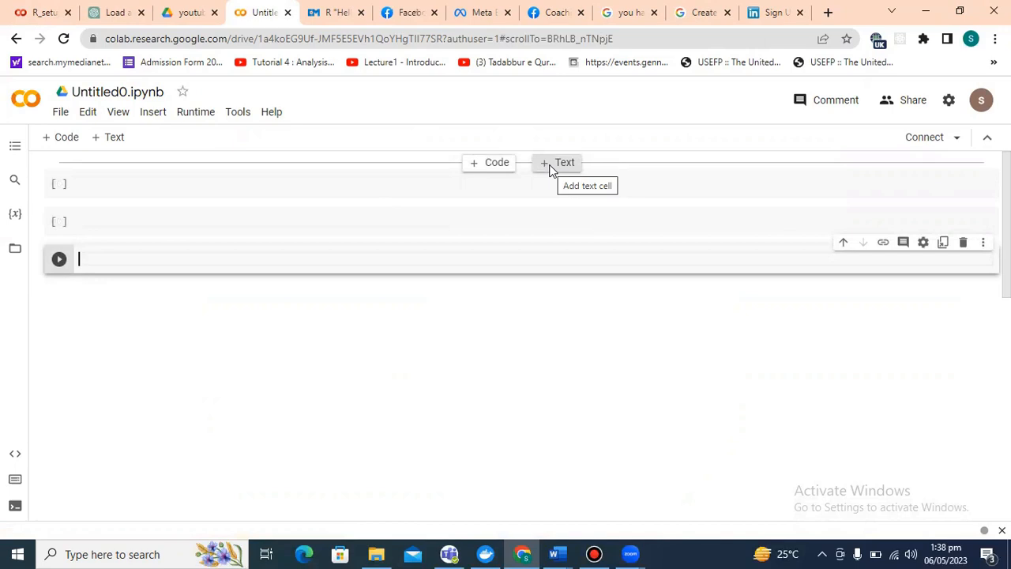
click(556, 162)
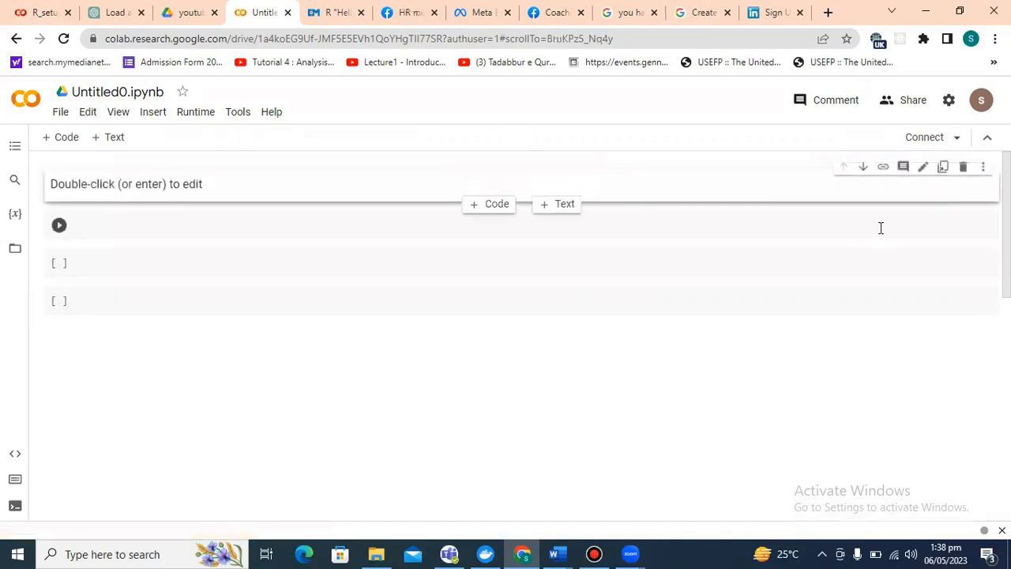
click(964, 167)
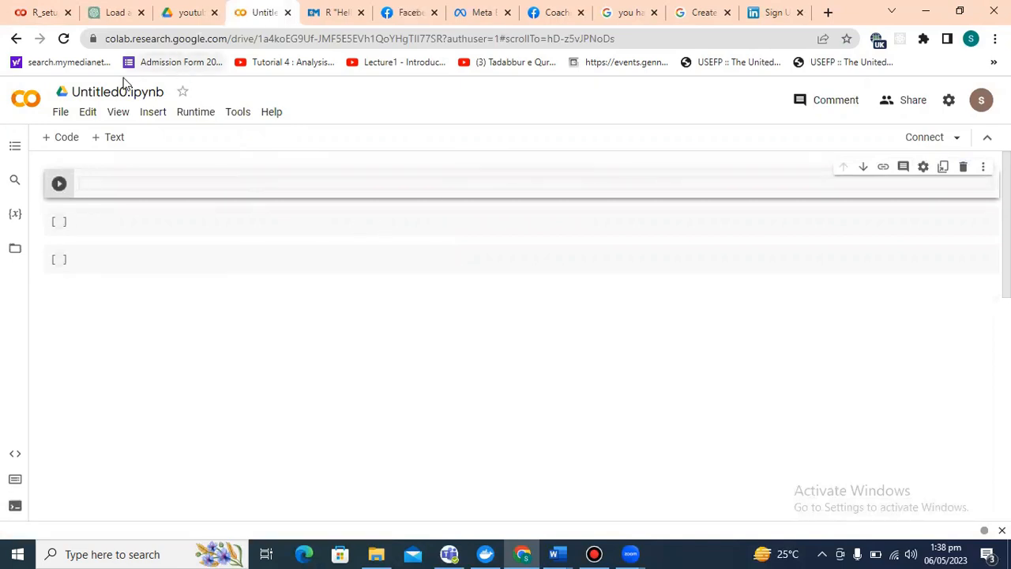
click(191, 13)
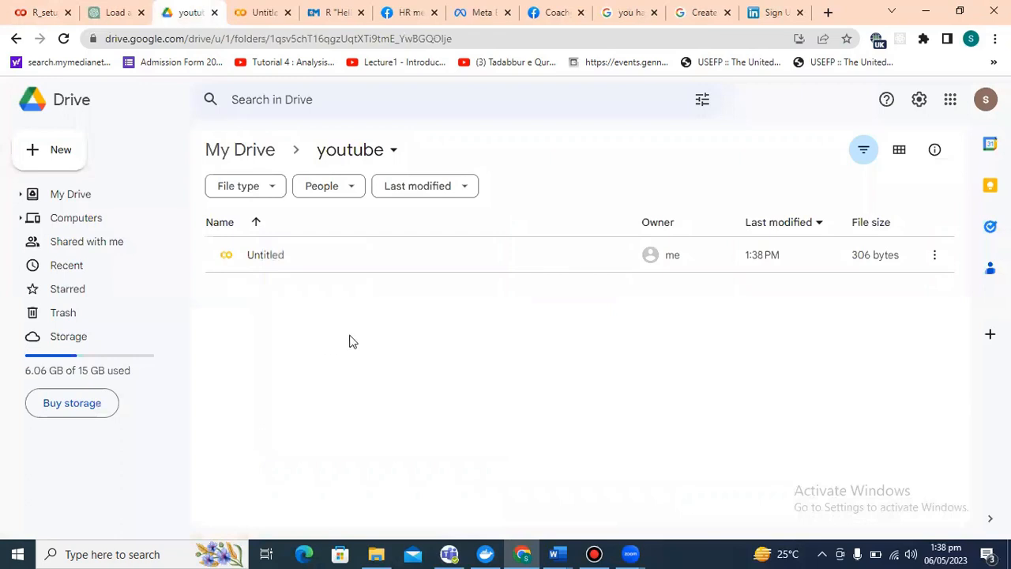